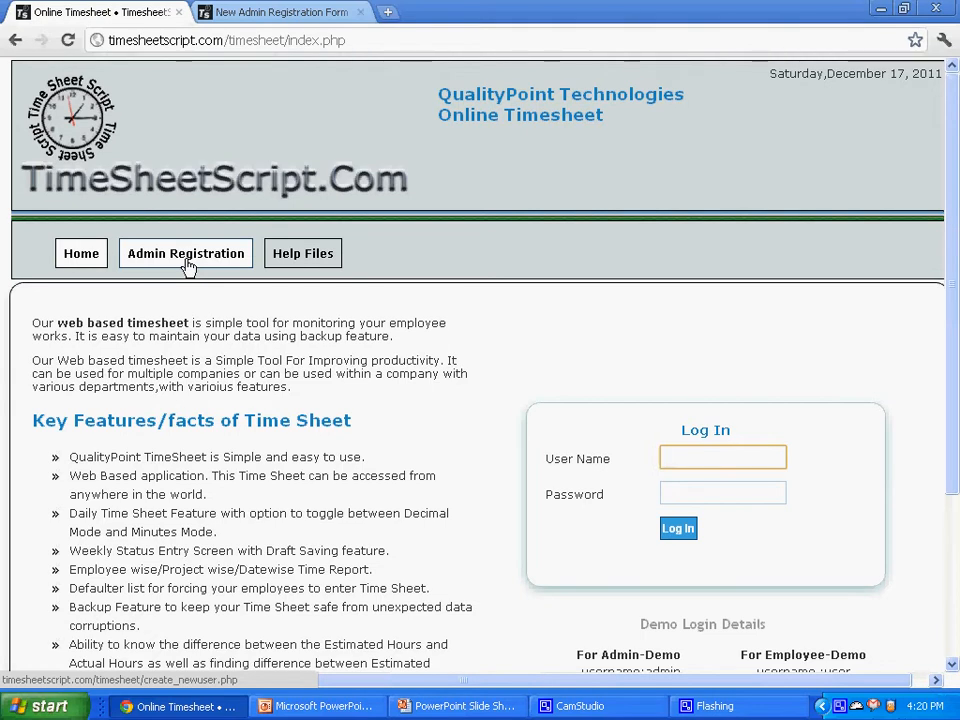
# - Bring up the new admin registration form from the home page
pyautogui.click(722, 456)
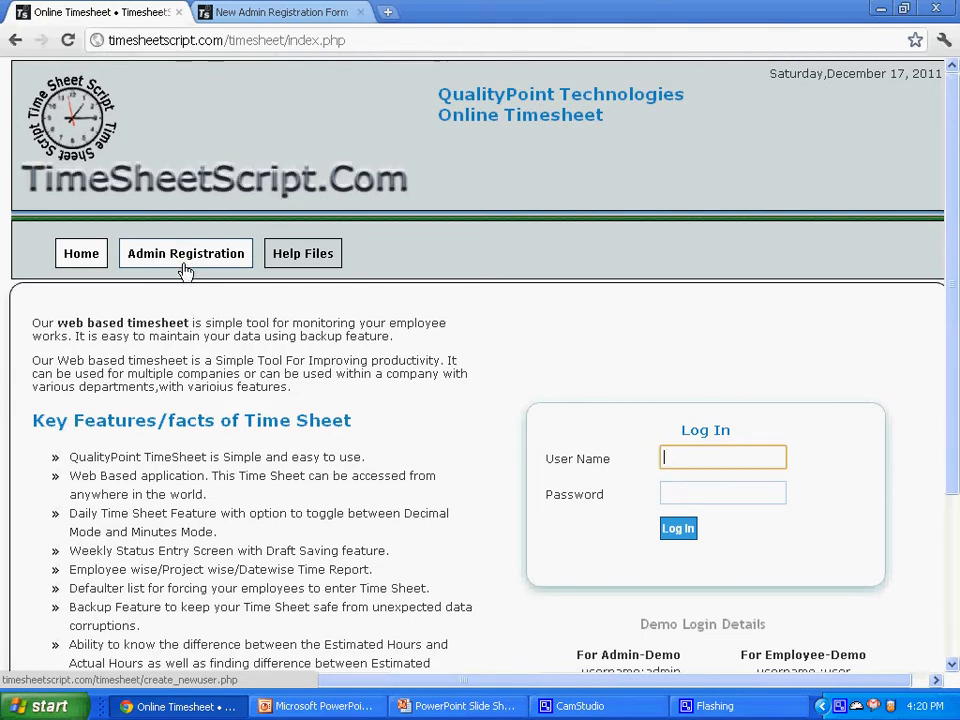
pyautogui.click(184, 252)
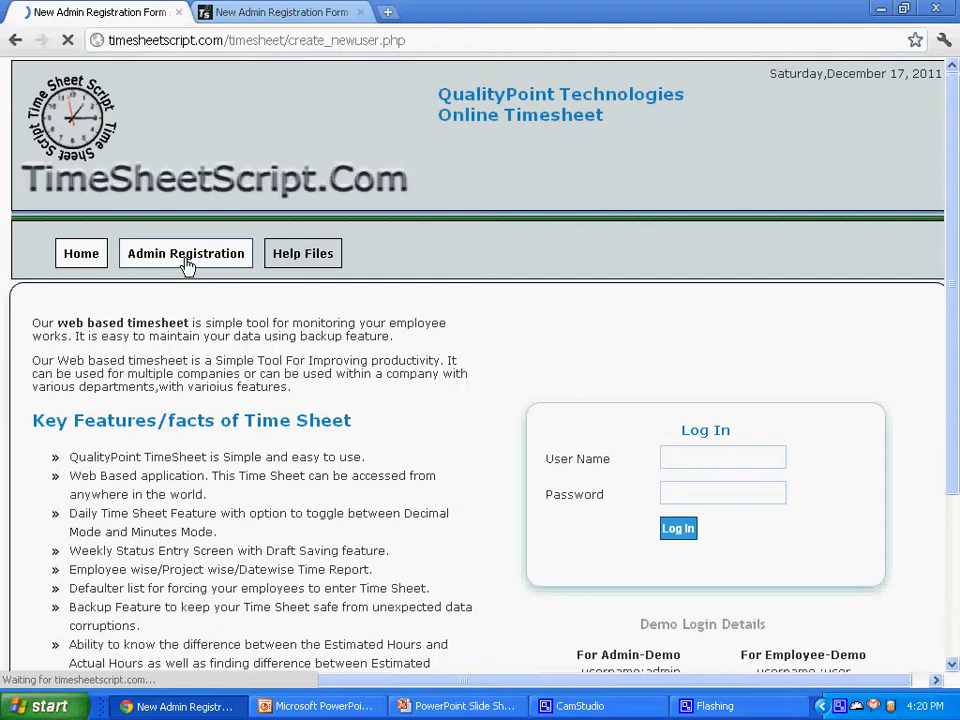
# - Look through the admin registration form, then enter username 'admin' in the Log In box
pyautogui.click(184, 252)
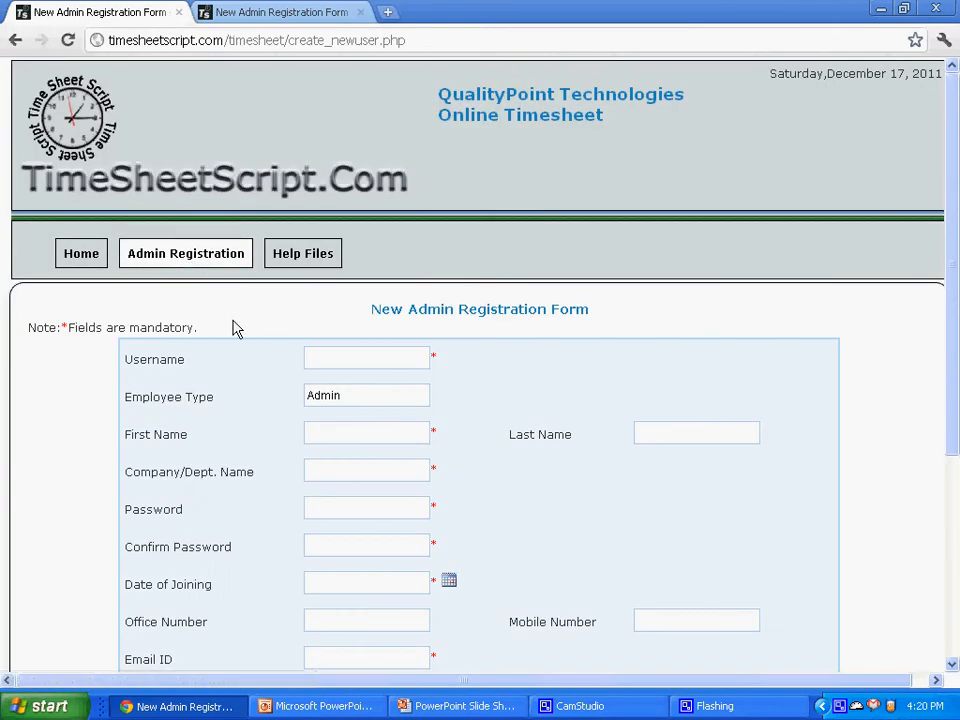
pyautogui.scroll(-3)
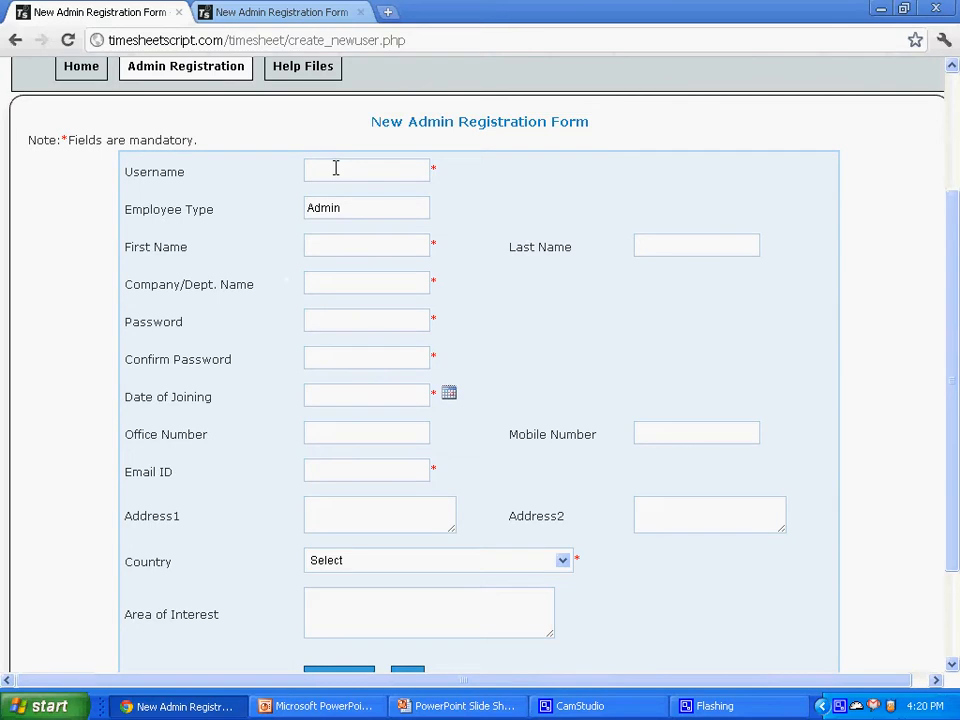
pyautogui.write('a')
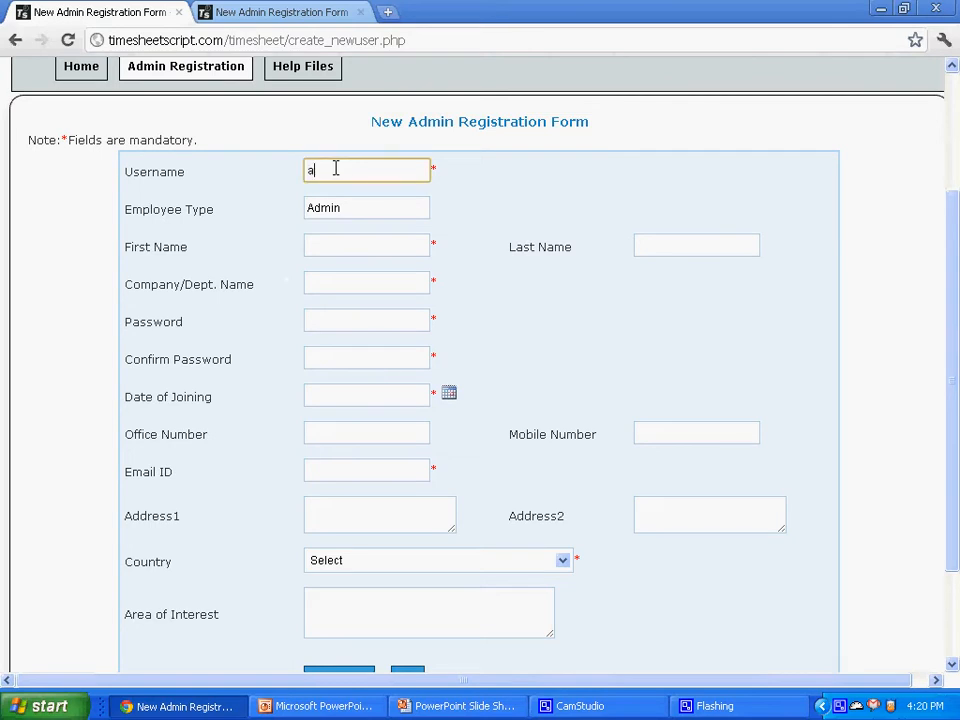
pyautogui.write('dmin')
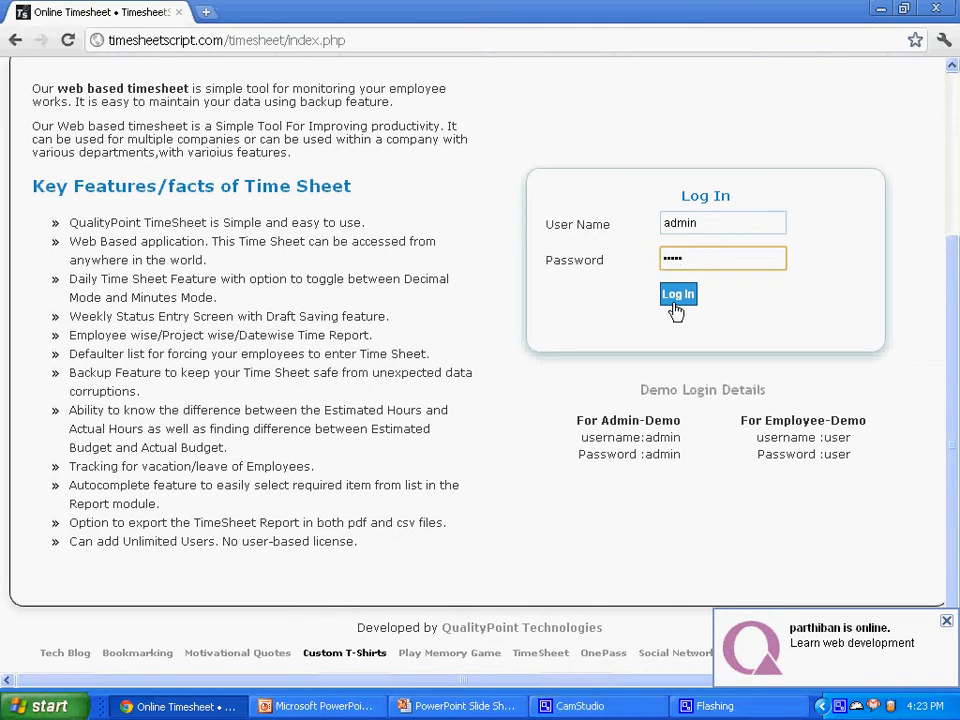
# - Log in as admin and view the report listing all employees' time entries
pyautogui.click(678, 292)
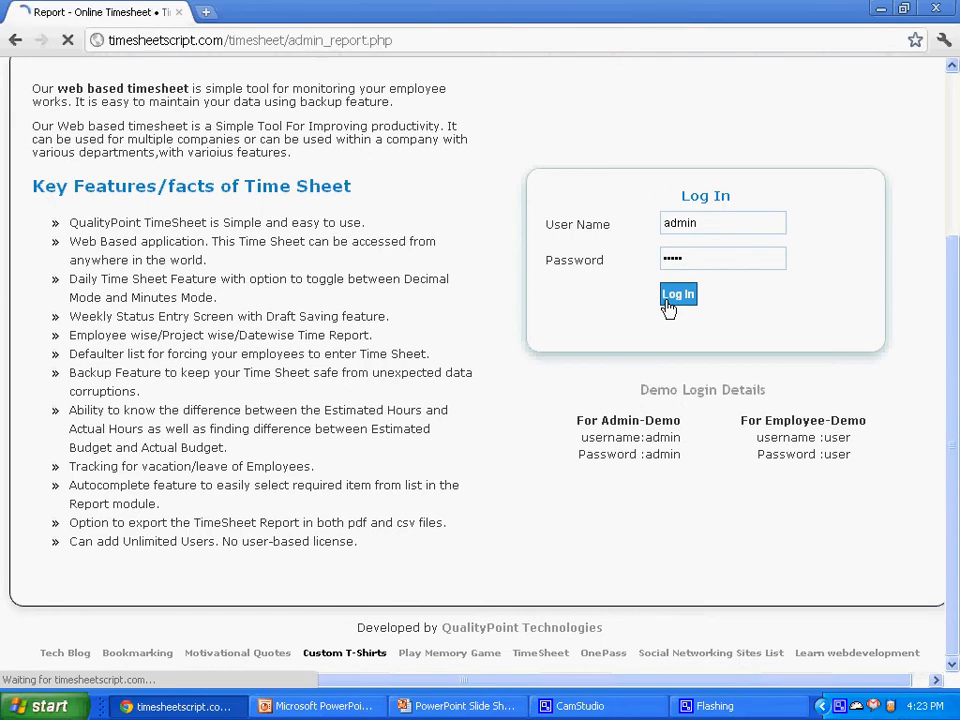
pyautogui.click(678, 292)
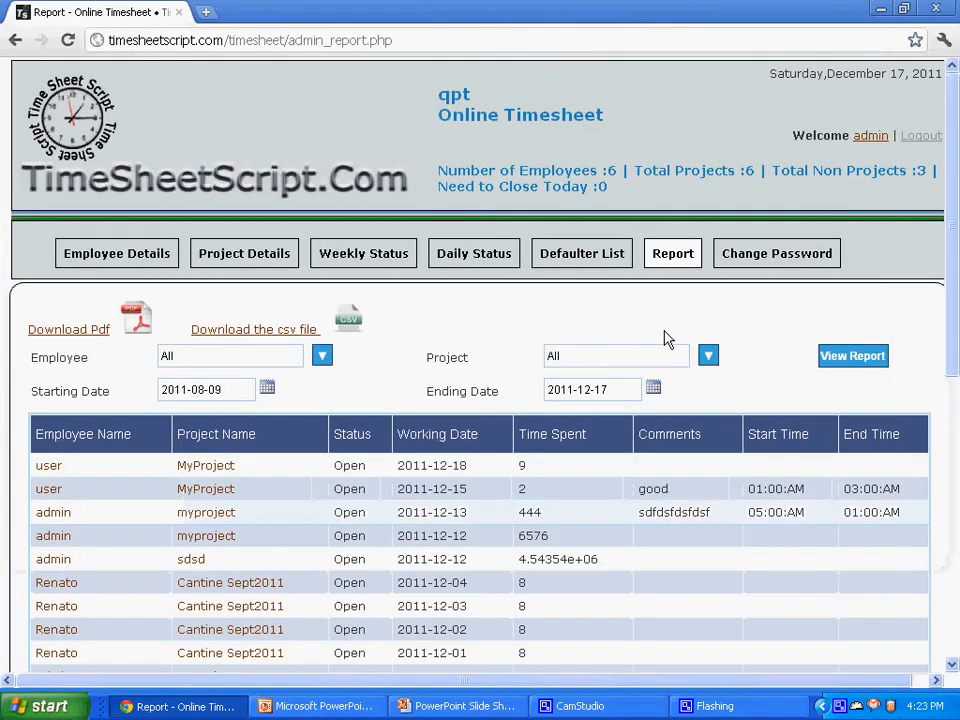
pyautogui.scroll(-3)
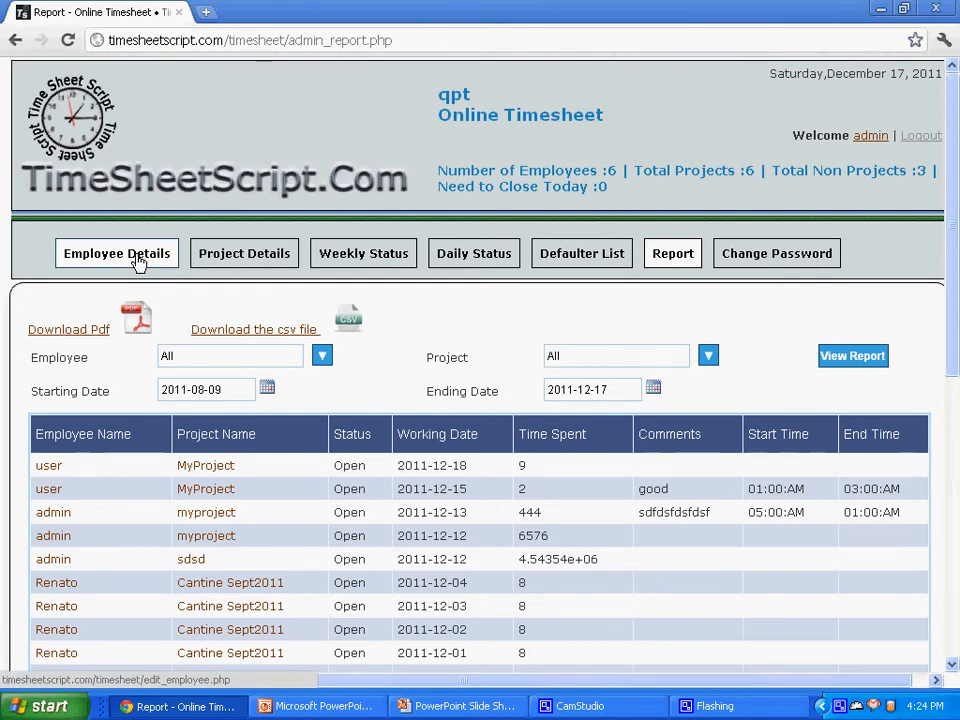
# - Show the Employee Details list of six users with their email addresses
pyautogui.click(116, 252)
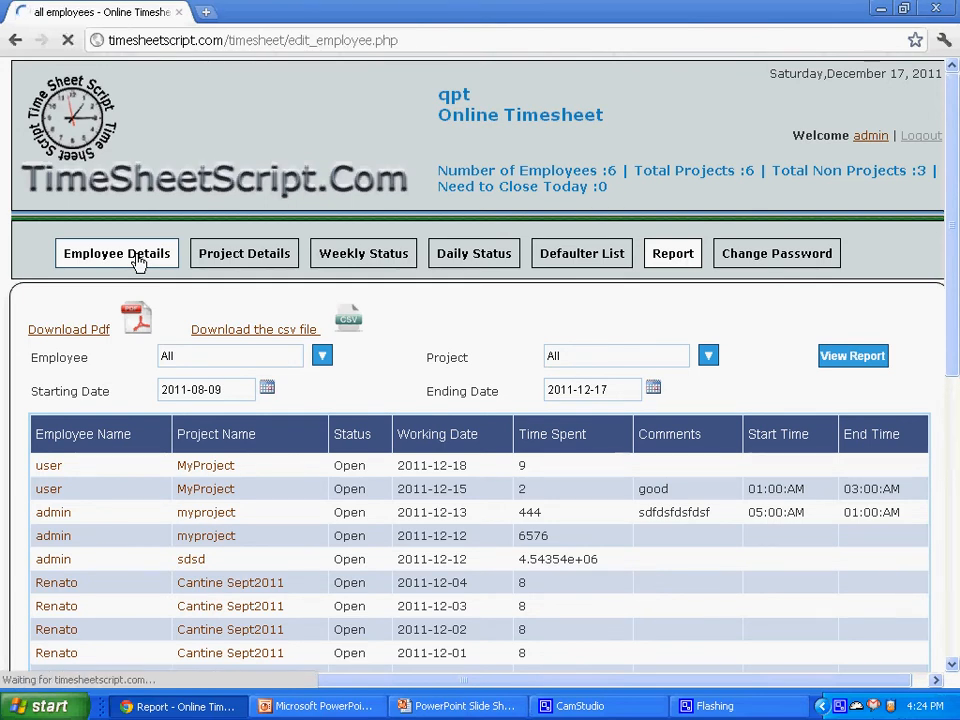
pyautogui.click(116, 252)
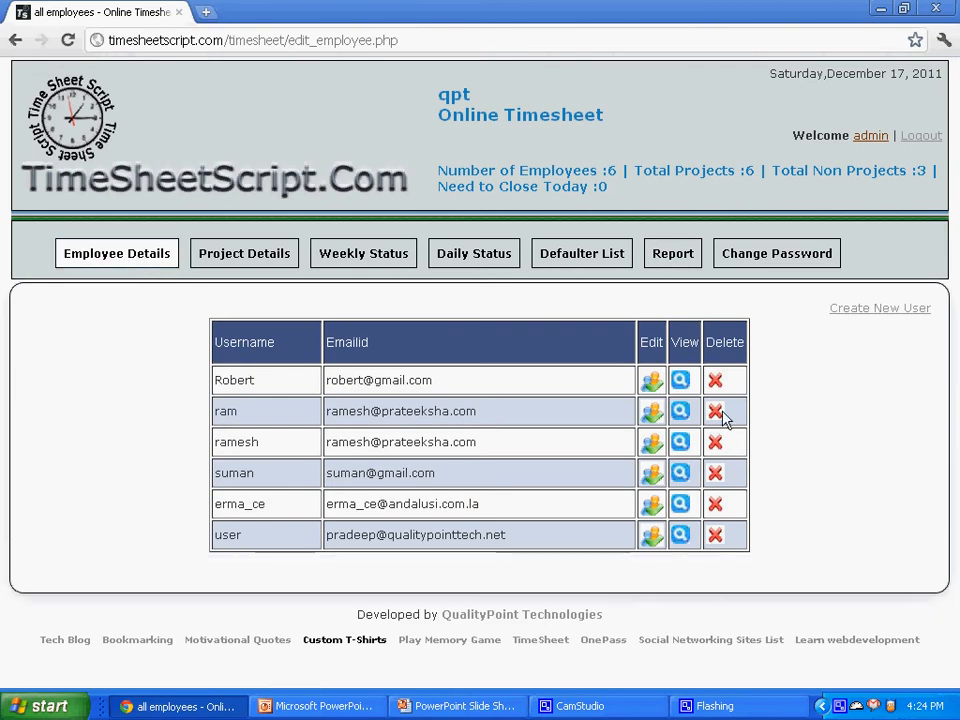
pyautogui.moveTo(828, 364)
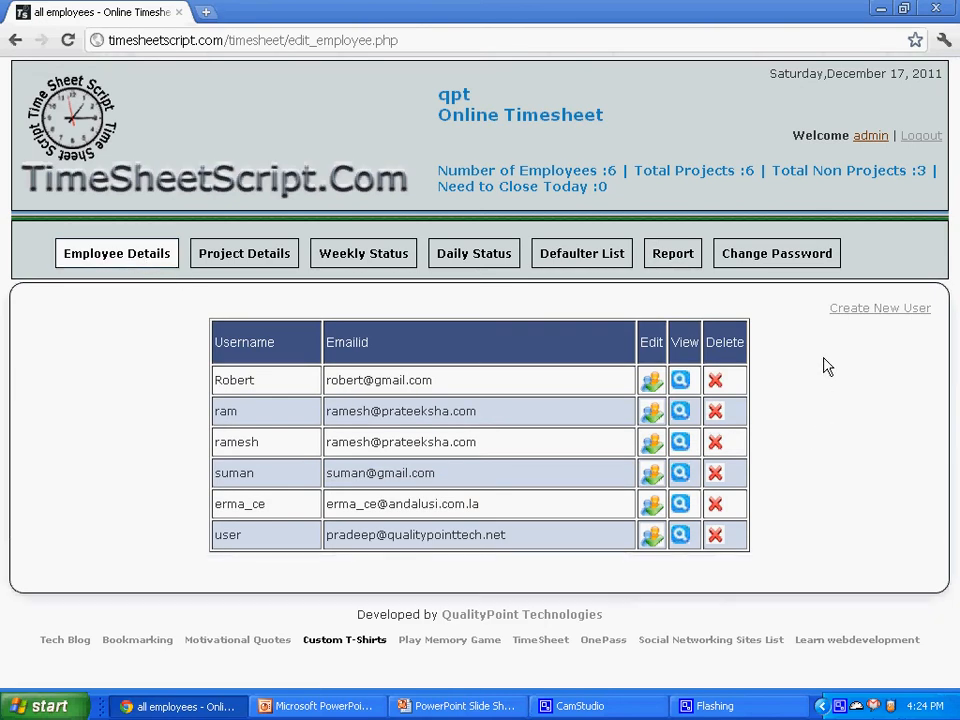
pyautogui.click(880, 308)
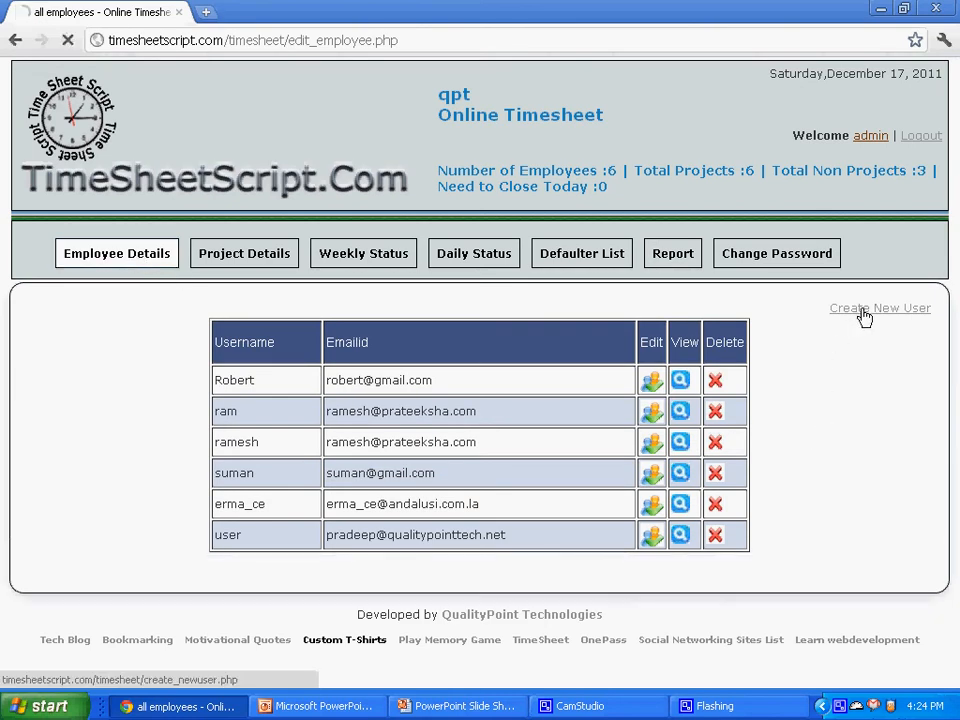
# - Register new employee user1 from India at 8 per hour and save the details
pyautogui.click(880, 308)
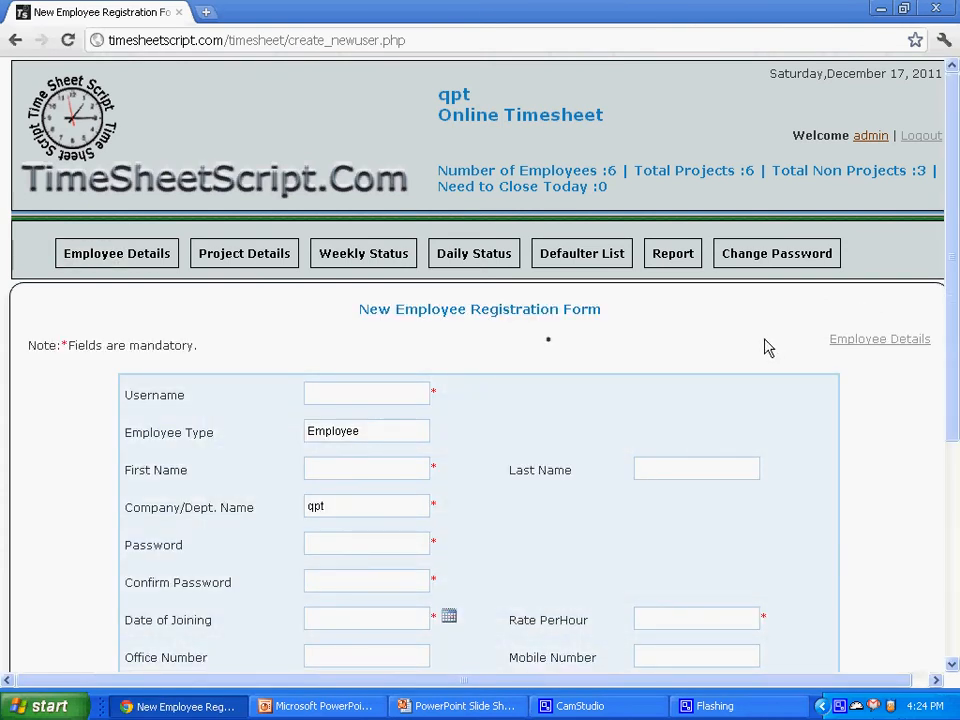
pyautogui.scroll(-3)
pyautogui.write('user1')
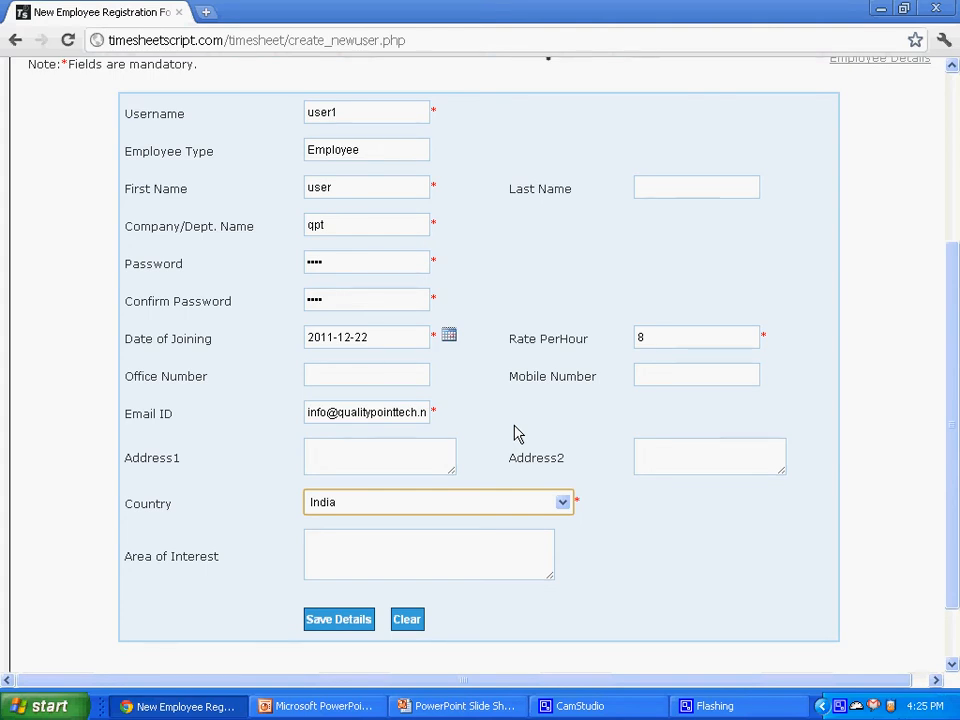
pyautogui.click(338, 620)
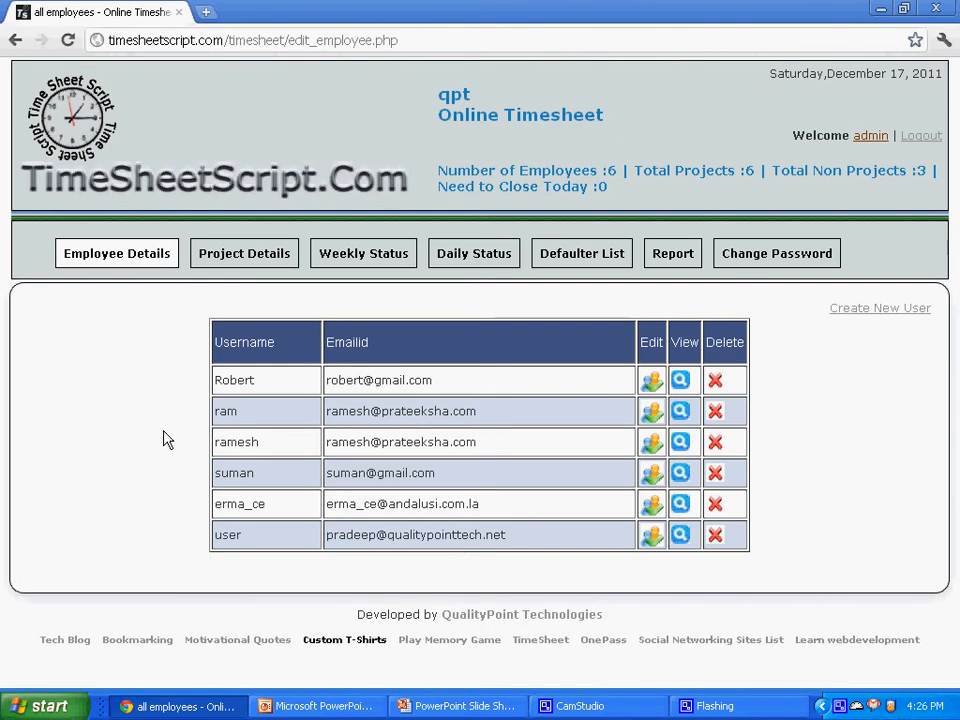
pyautogui.moveTo(176, 376)
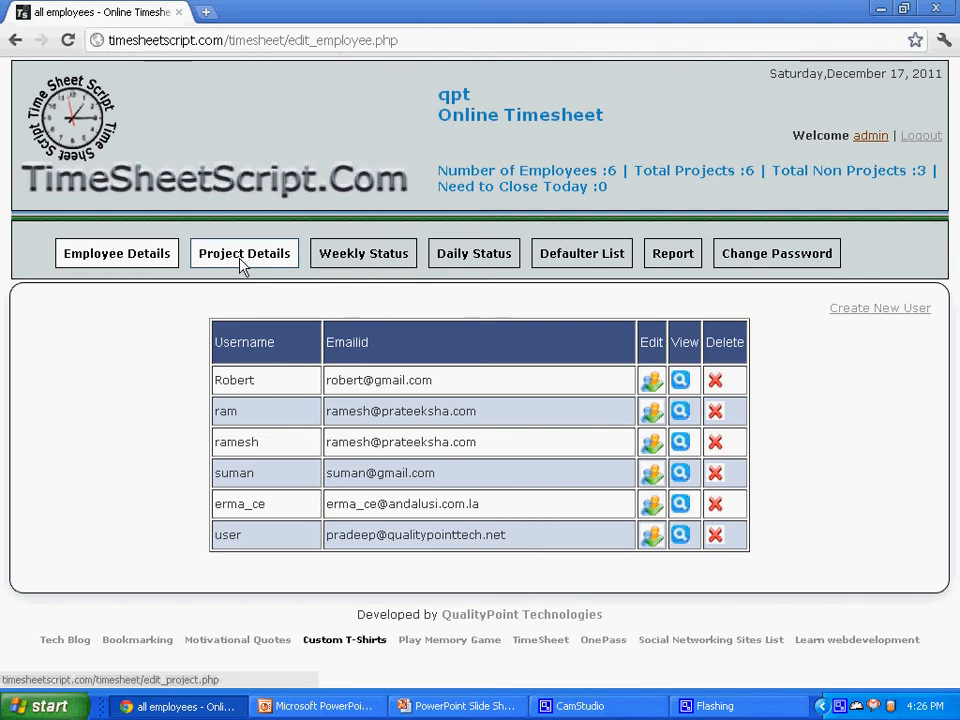
# - Review the list of six projects and bring up the daily timesheet entry for December 17, 2011
pyautogui.click(244, 252)
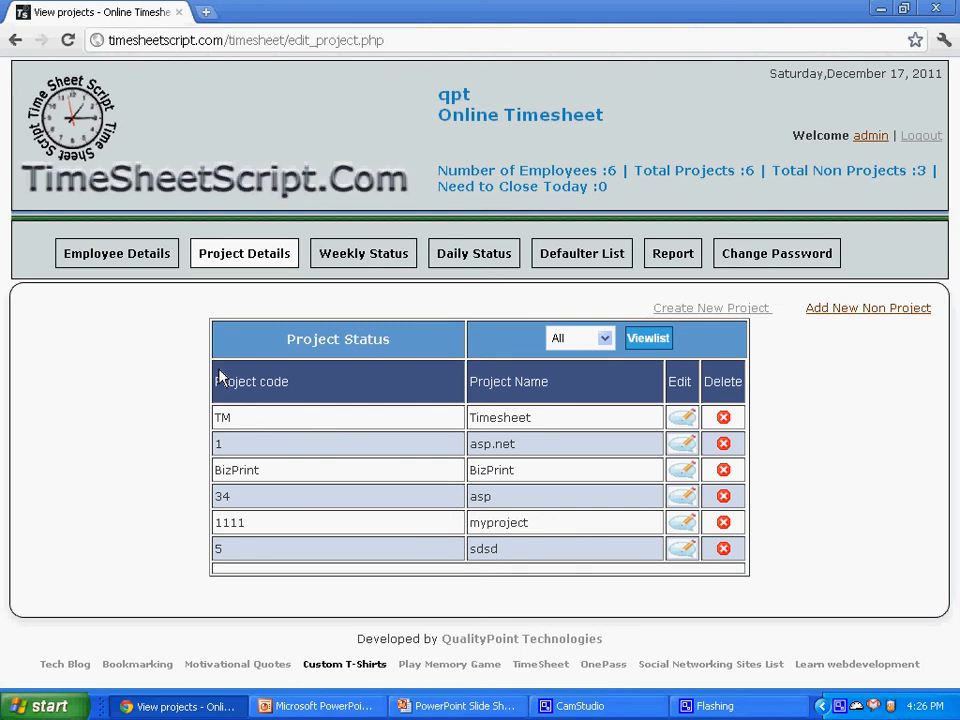
pyautogui.moveTo(676, 304)
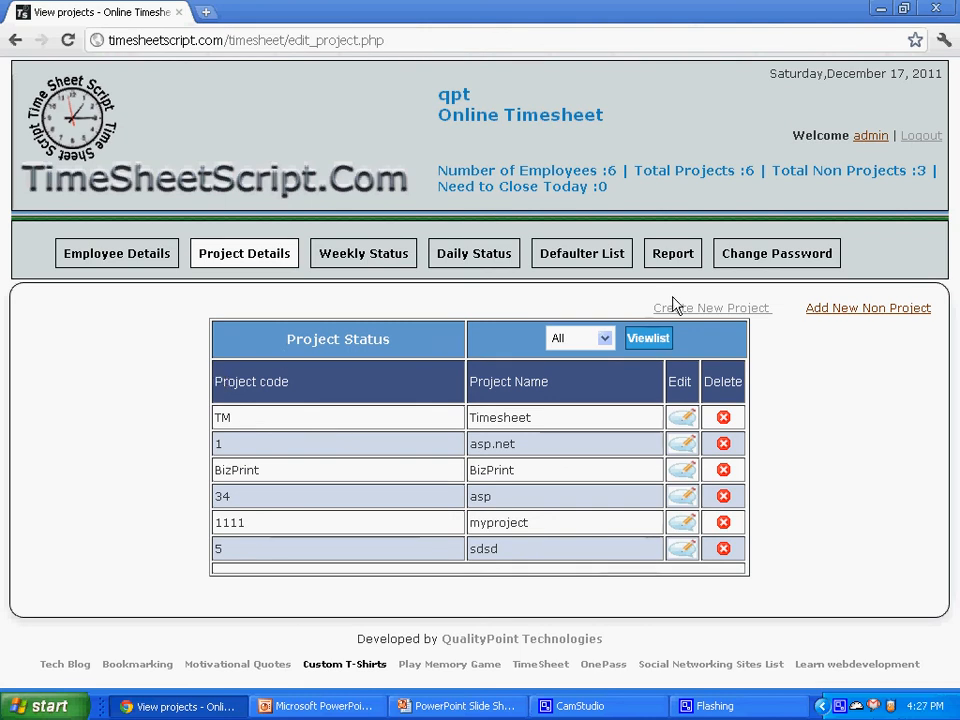
pyautogui.click(712, 308)
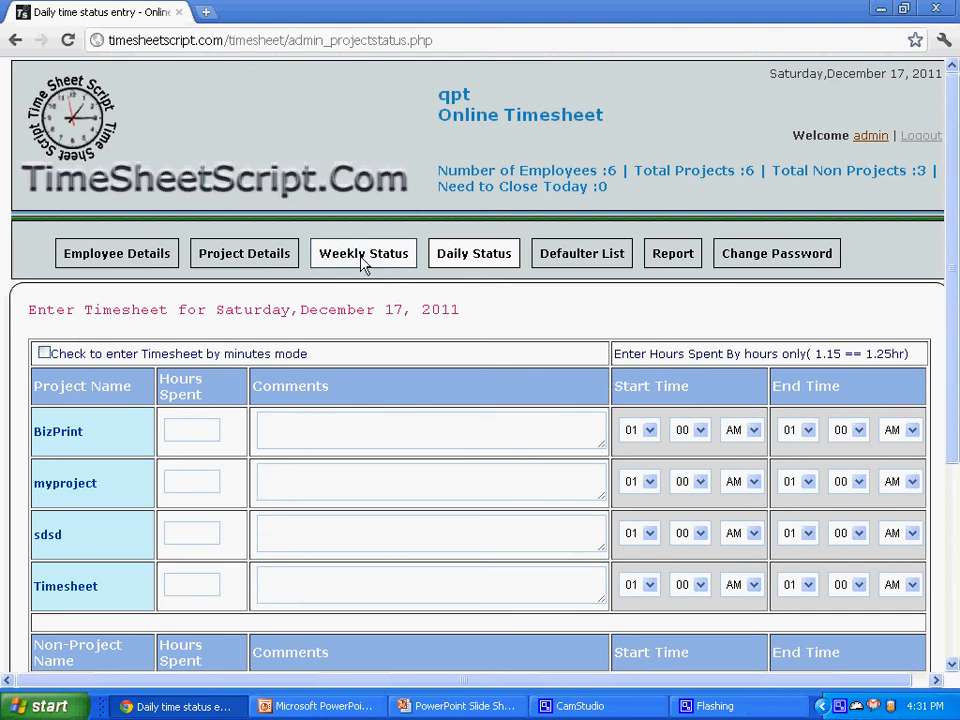
# - Log out and sign in as employee user/user with daily status entry for 2011-12-17
pyautogui.click(364, 252)
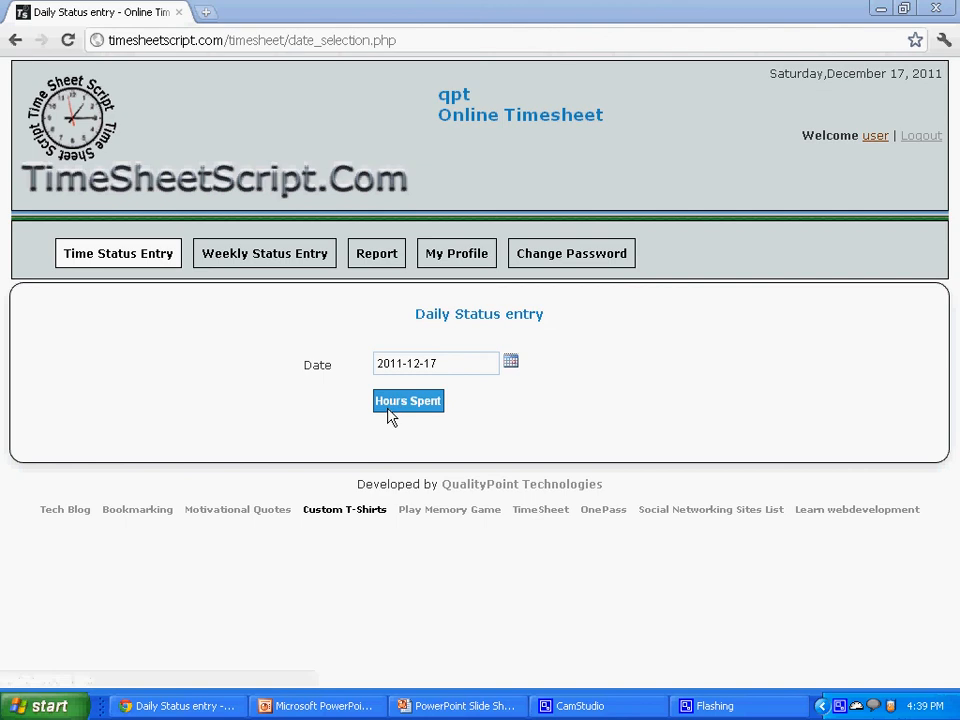
# - View hours spent for the date, the weekly entry grid, then the MyProject status report totaling 11 hours
pyautogui.click(408, 400)
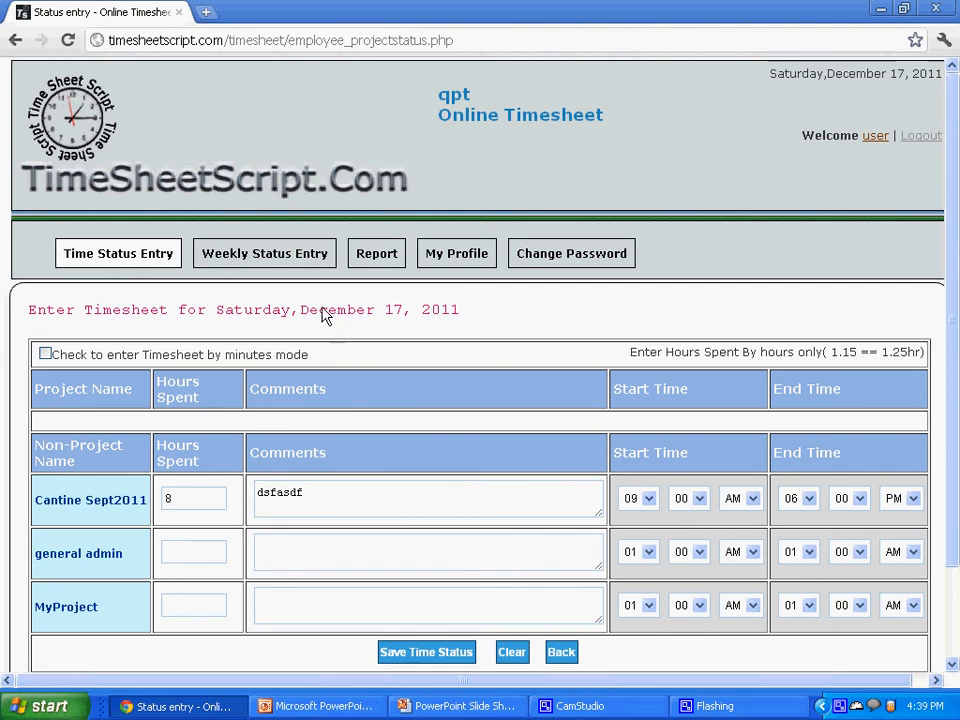
pyautogui.click(264, 252)
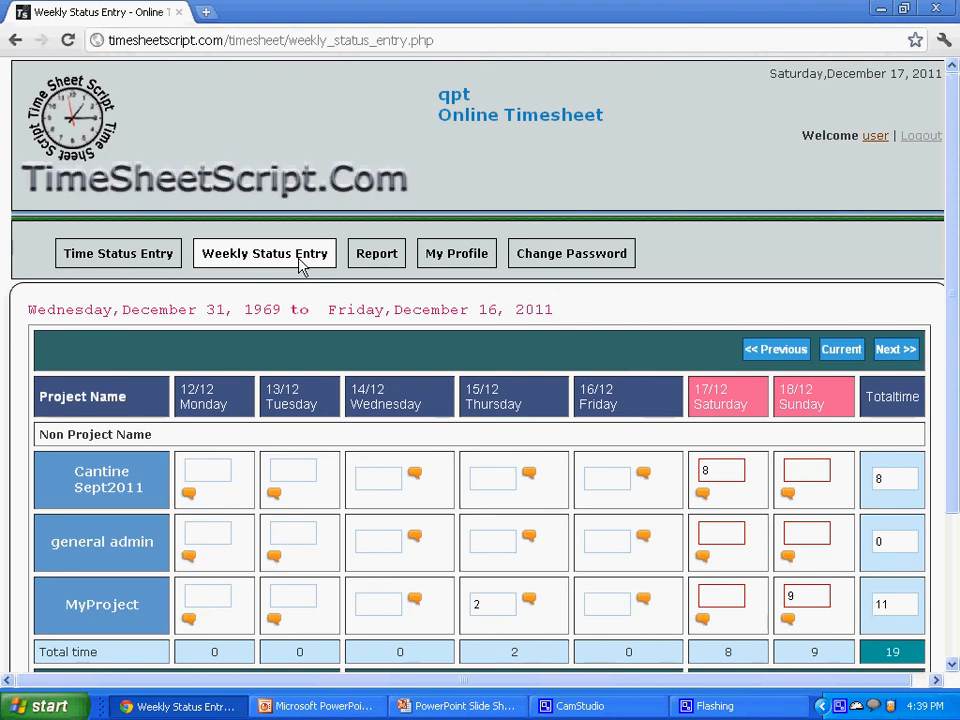
pyautogui.click(376, 252)
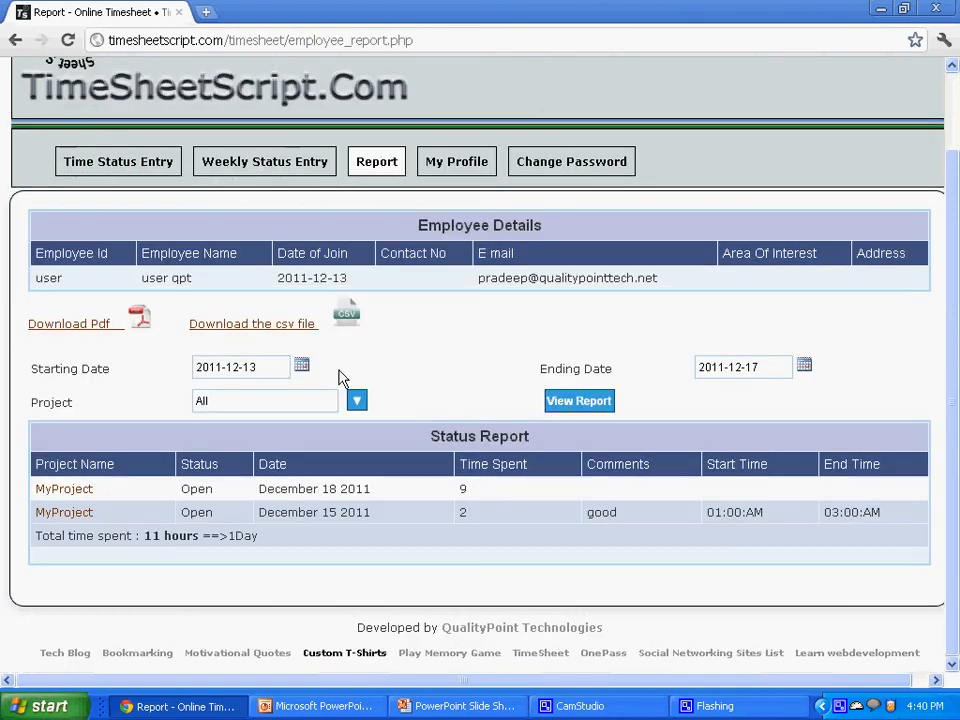